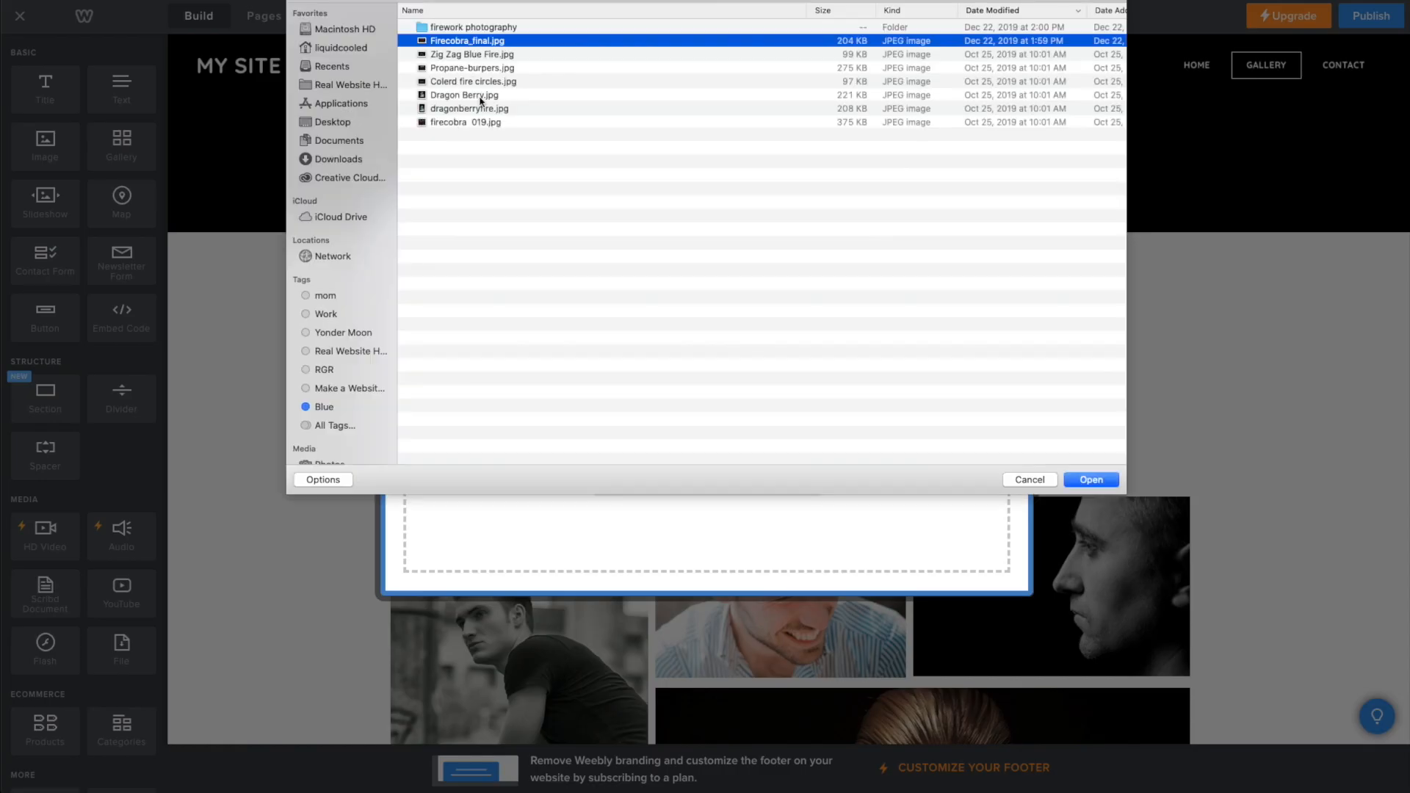
Upload the selected Firecobra_final.jpg from the file dialog into the portrait gallery collage
click(1090, 480)
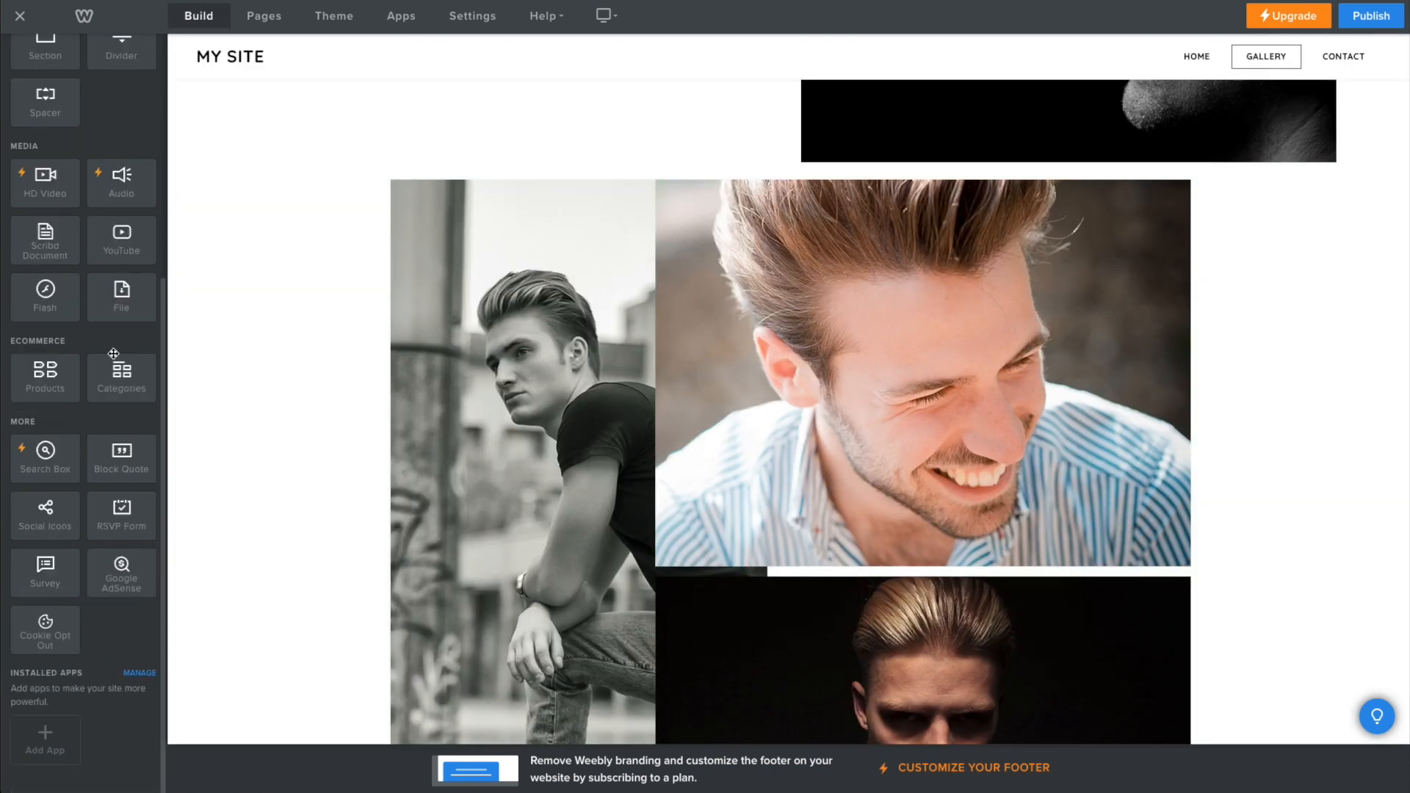